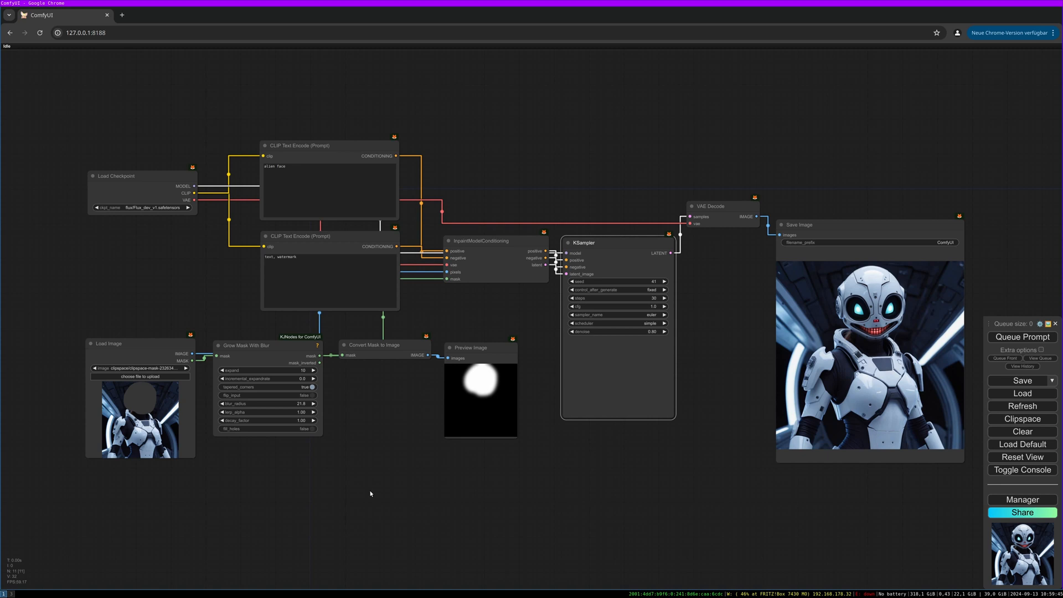
mouse_move(365, 475)
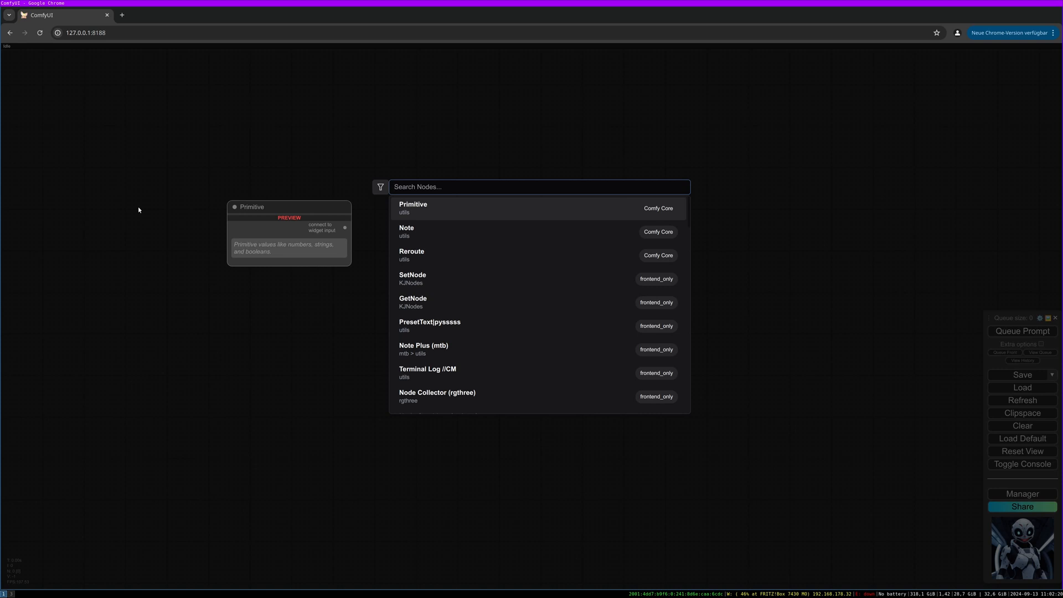
Add a Load Checkpoint node via search, then look up 'gguf' and pick a result
text(load)
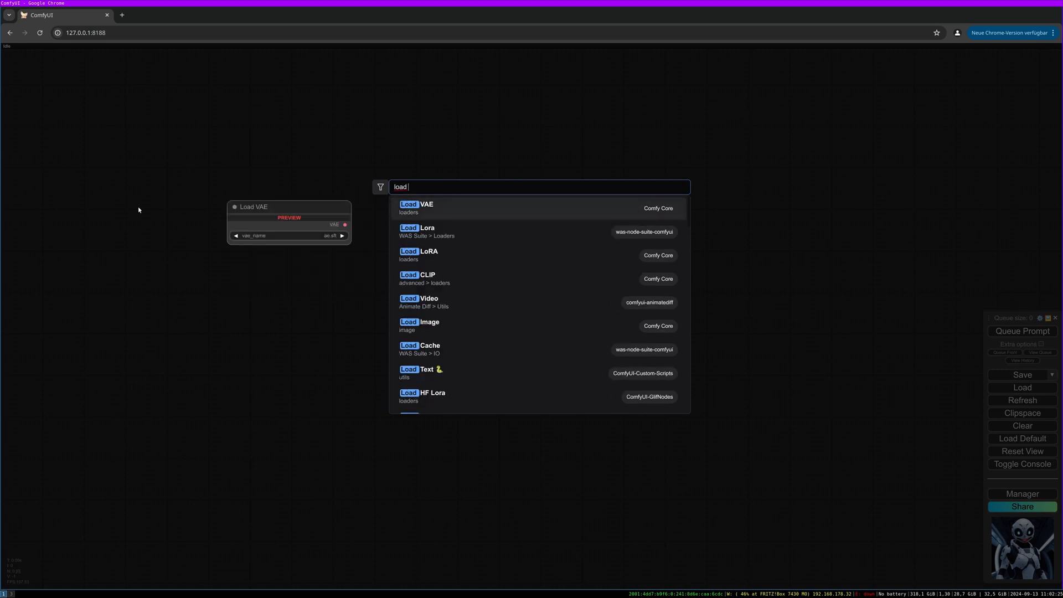
text(che)
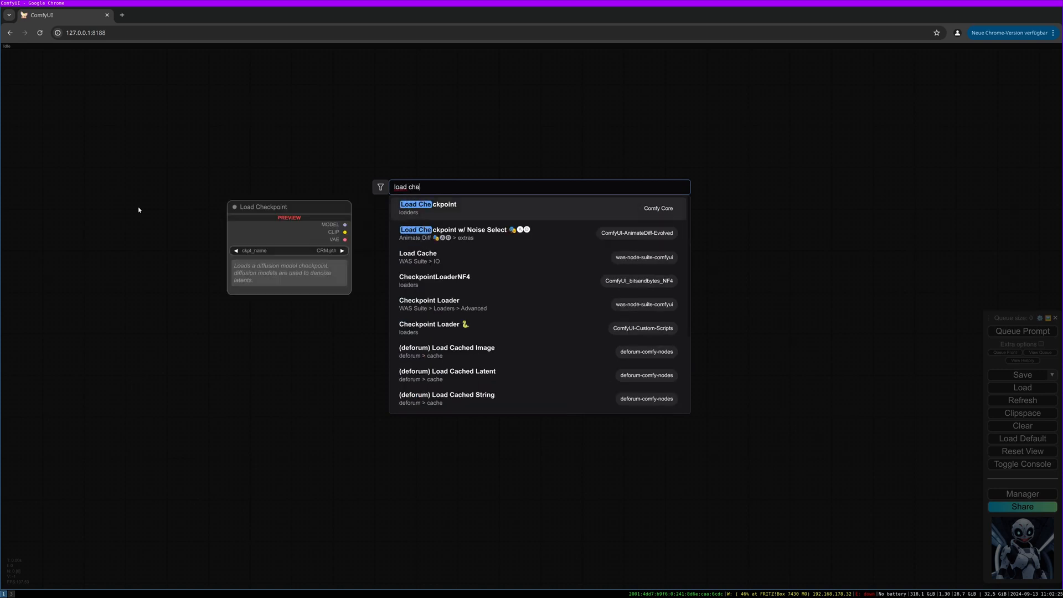
click(427, 204)
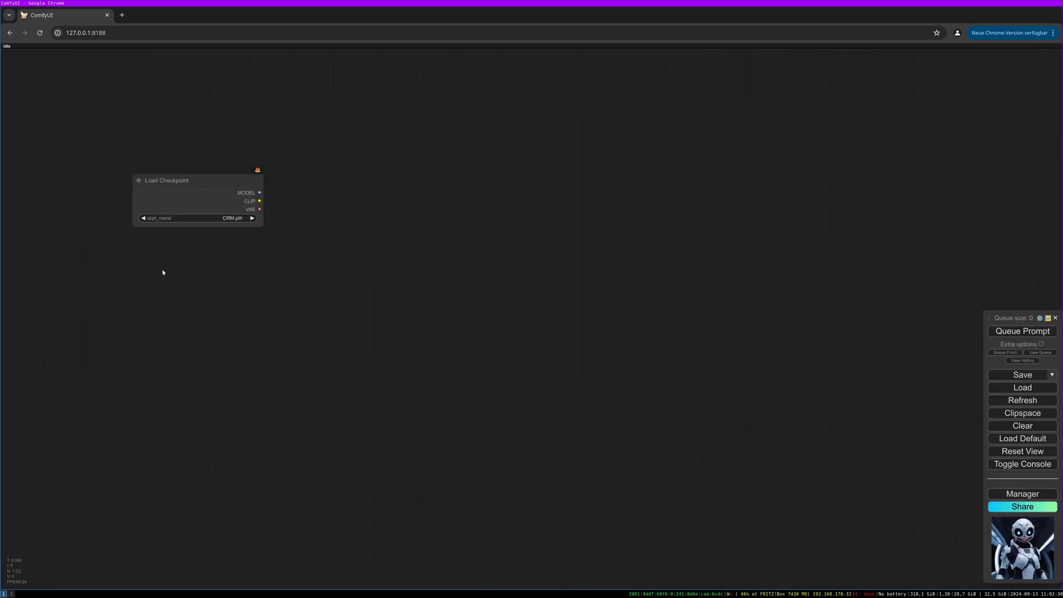
text(gguf)
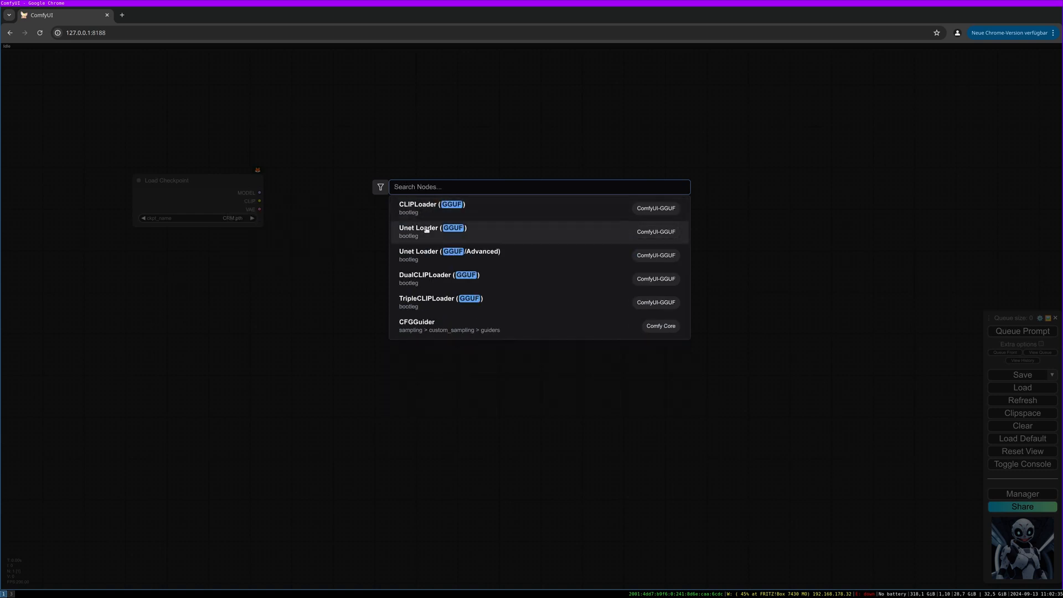
click(433, 228)
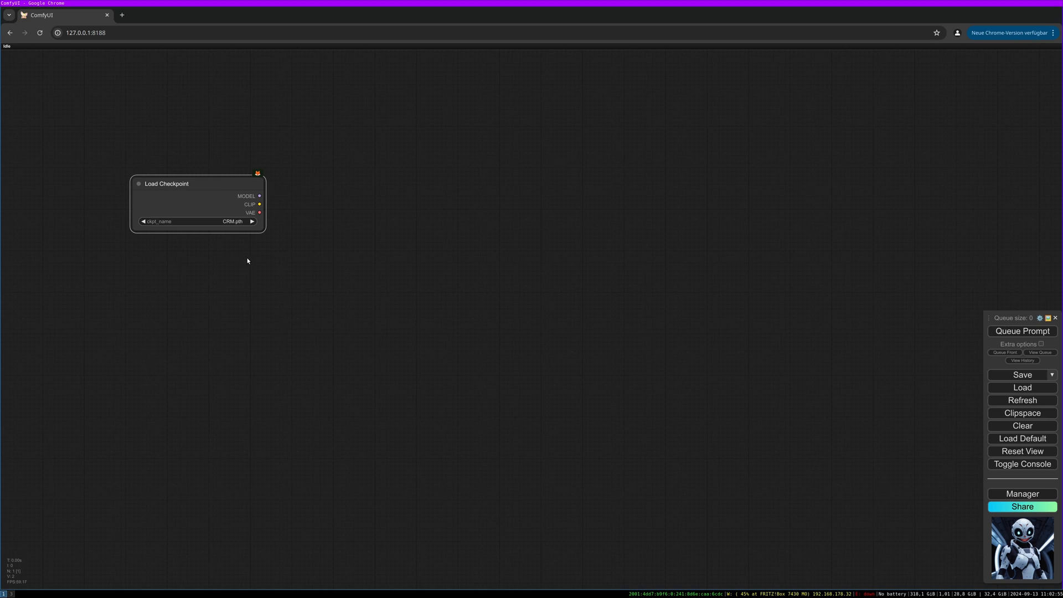
Add two CLIP Text Encode prompt nodes wired from the checkpoint's CLIP output
drag(259, 203, 367, 160)
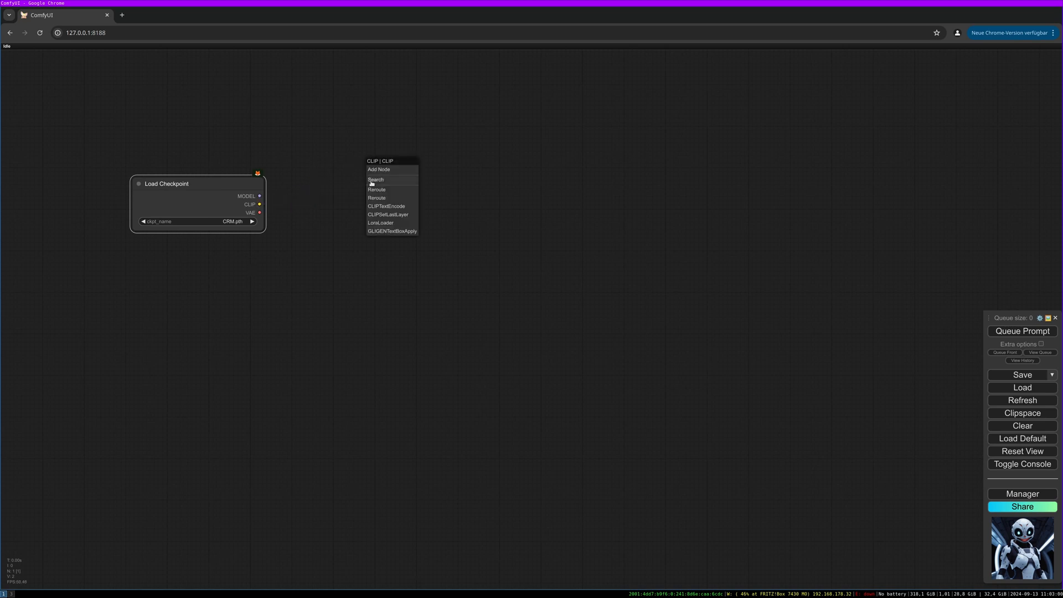
click(385, 206)
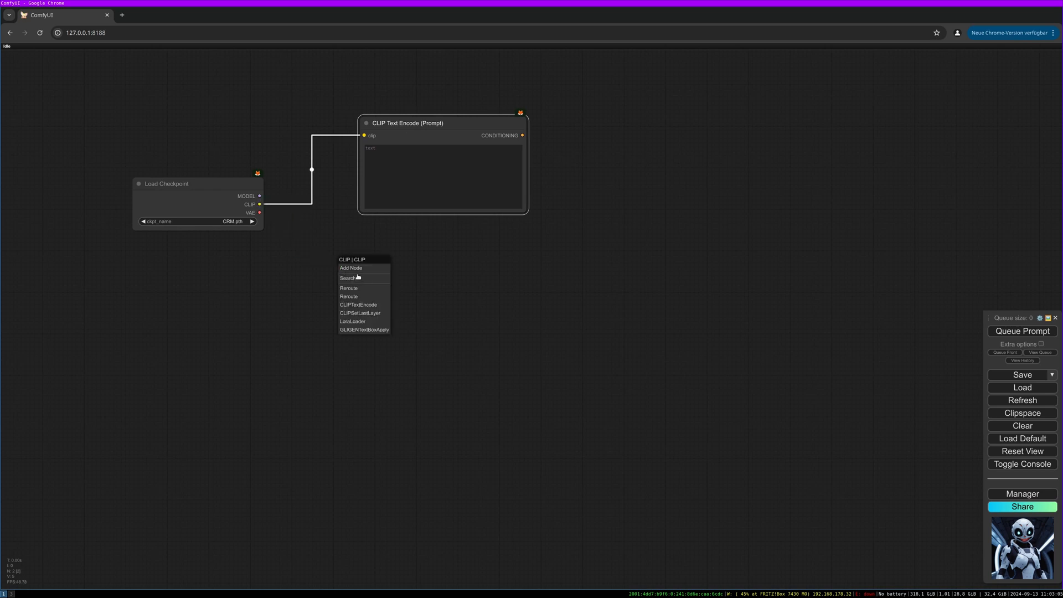
click(359, 304)
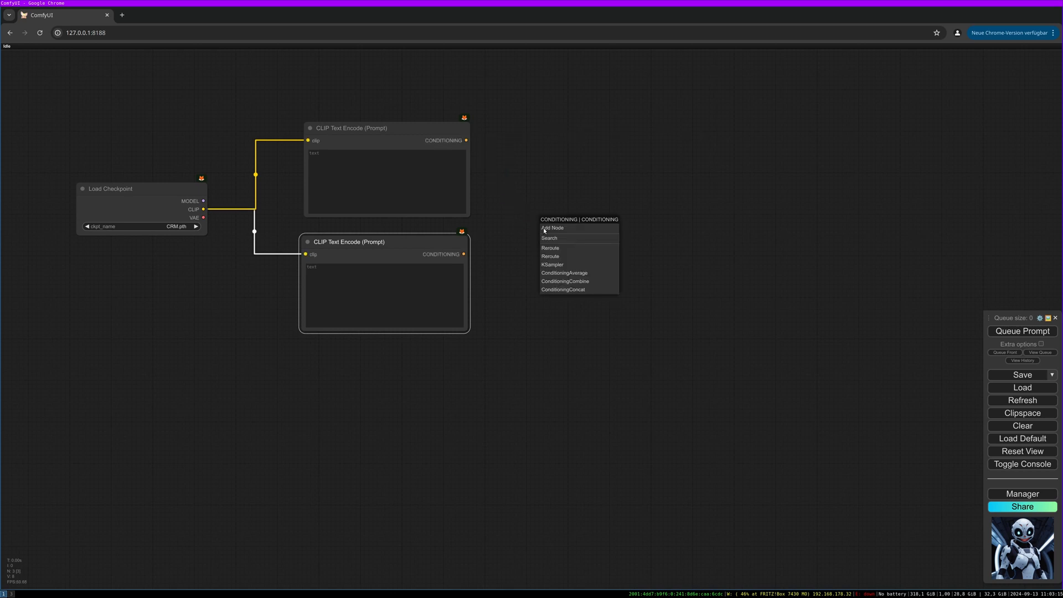
Add an InpaintModelConditioning node from the conditioning output via 'inpaint' search
click(549, 238)
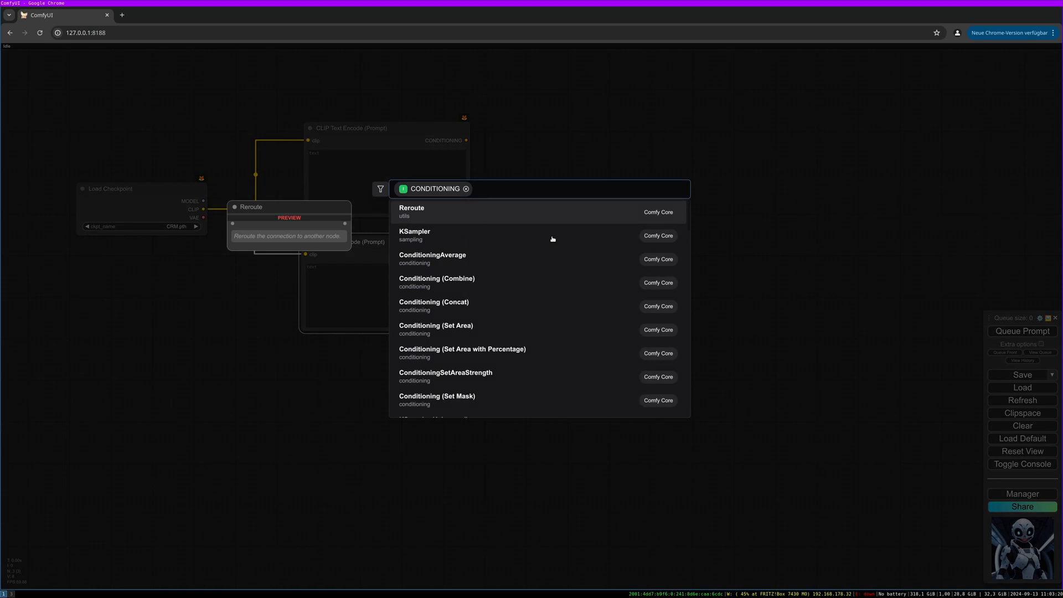
text(inpaint)
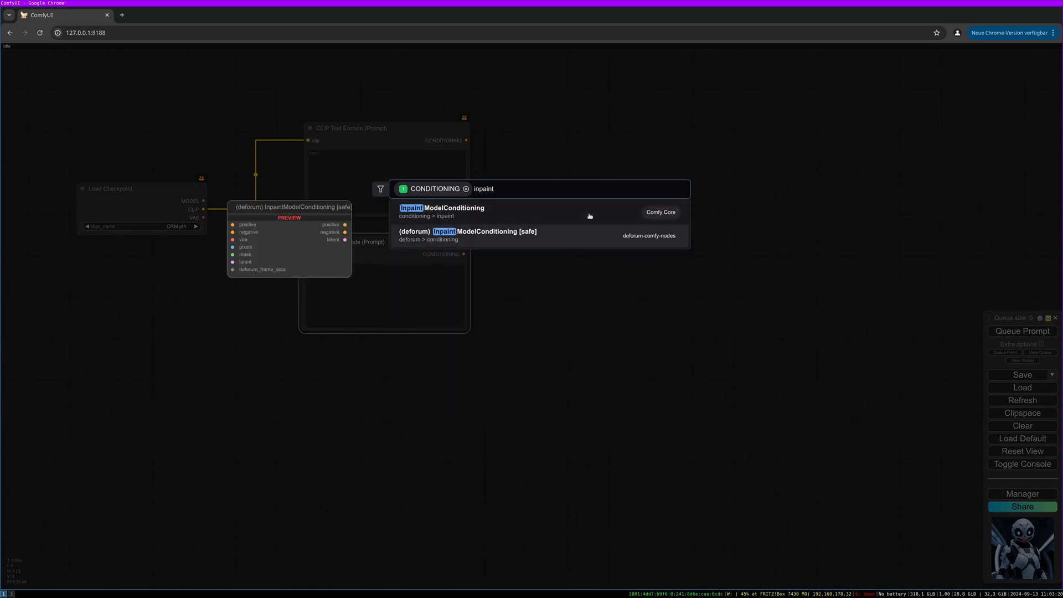
click(441, 207)
text(load image)
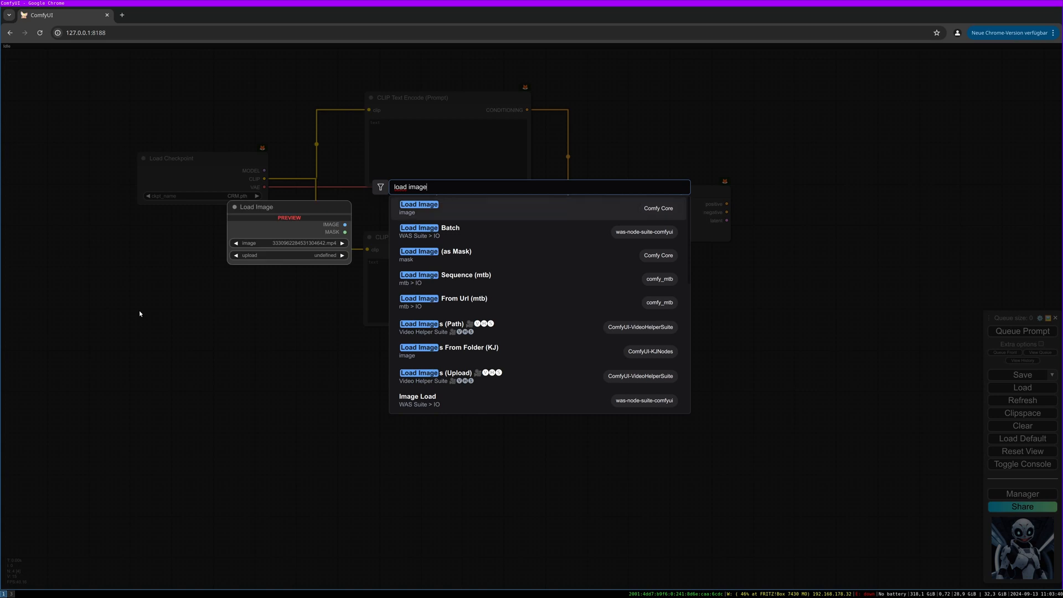
Add a Load Image node with the astronaut photo and feed it to the pixels input
click(418, 204)
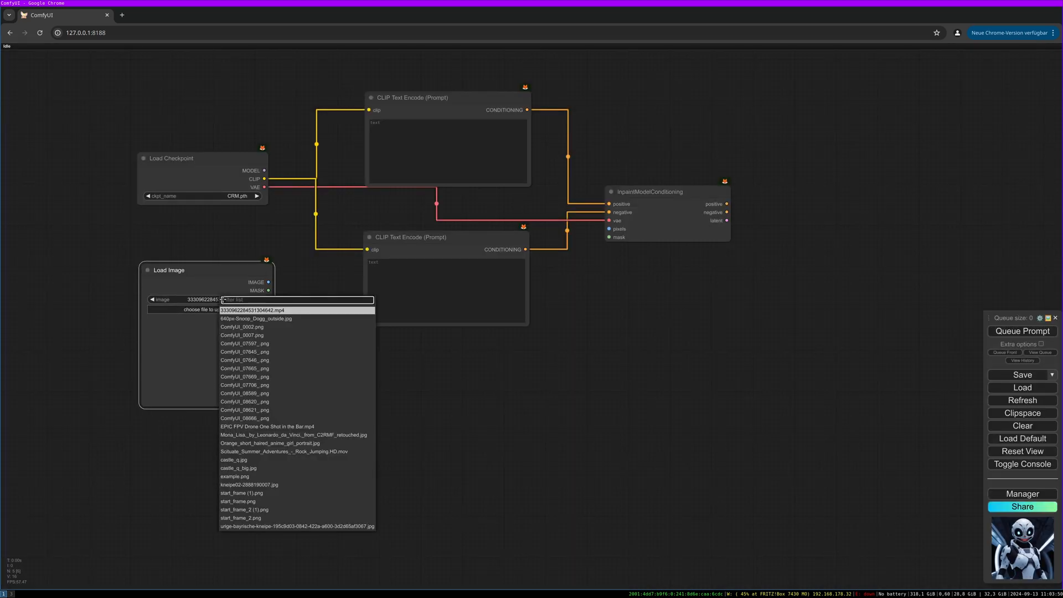
click(243, 417)
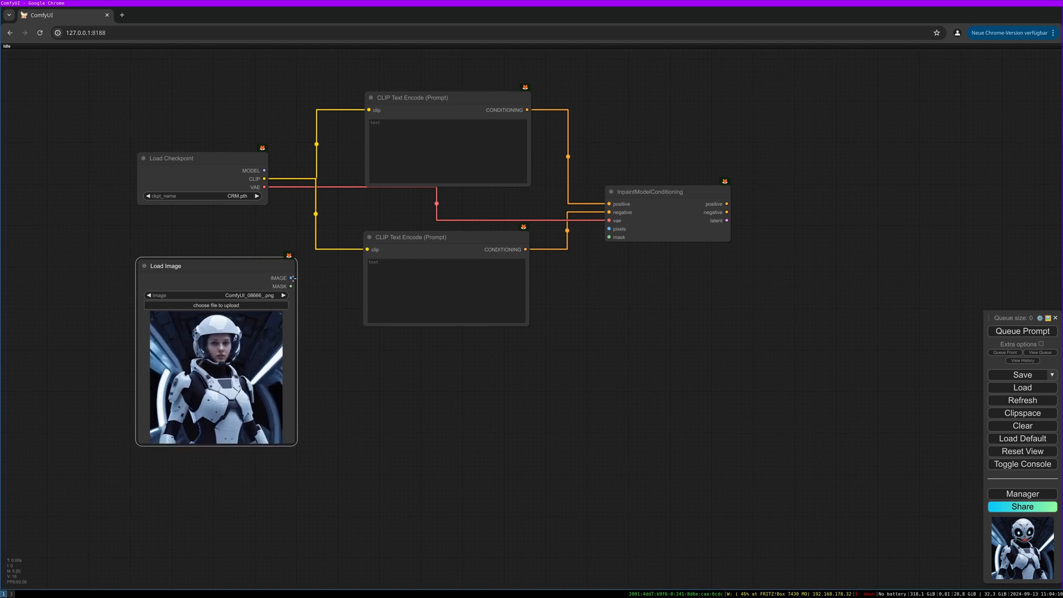
drag(290, 278, 609, 228)
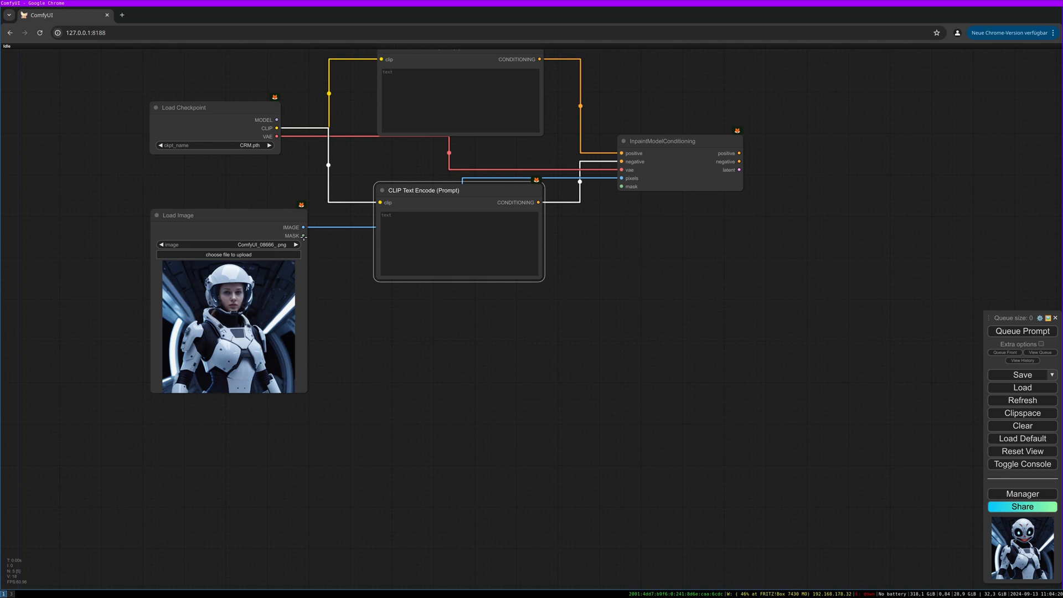
mouse_move(285, 226)
text(g)
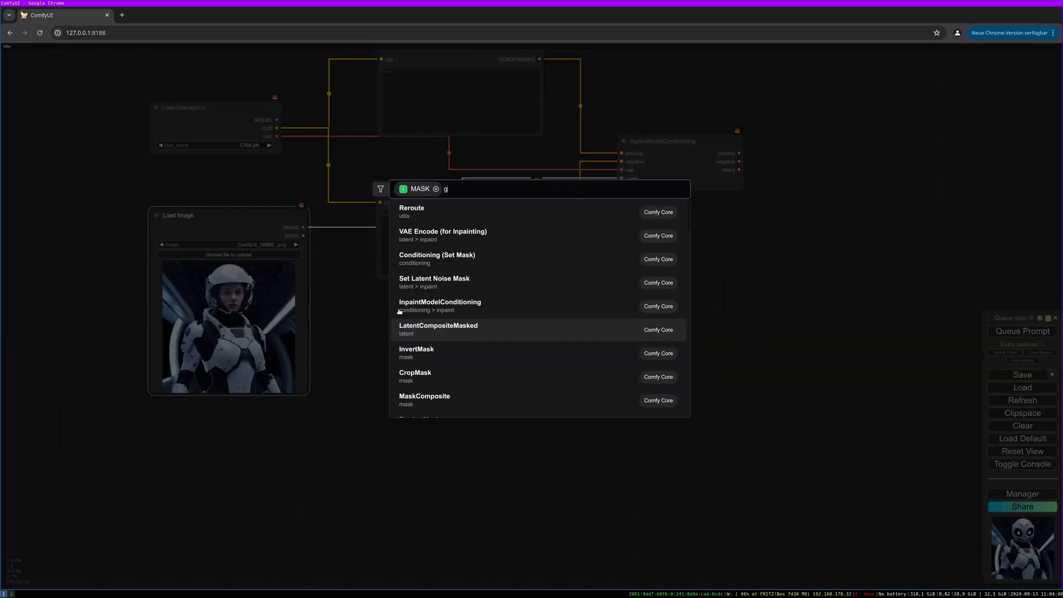
Add a Grow Mask With Blur node between the image mask and the inpaint conditioning
text(row)
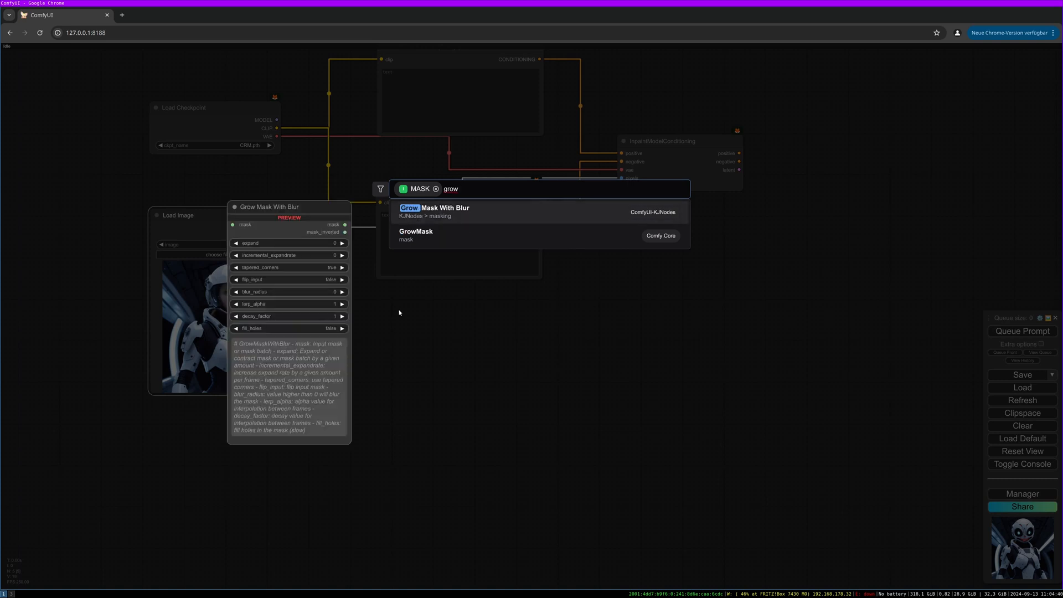
text(mask)
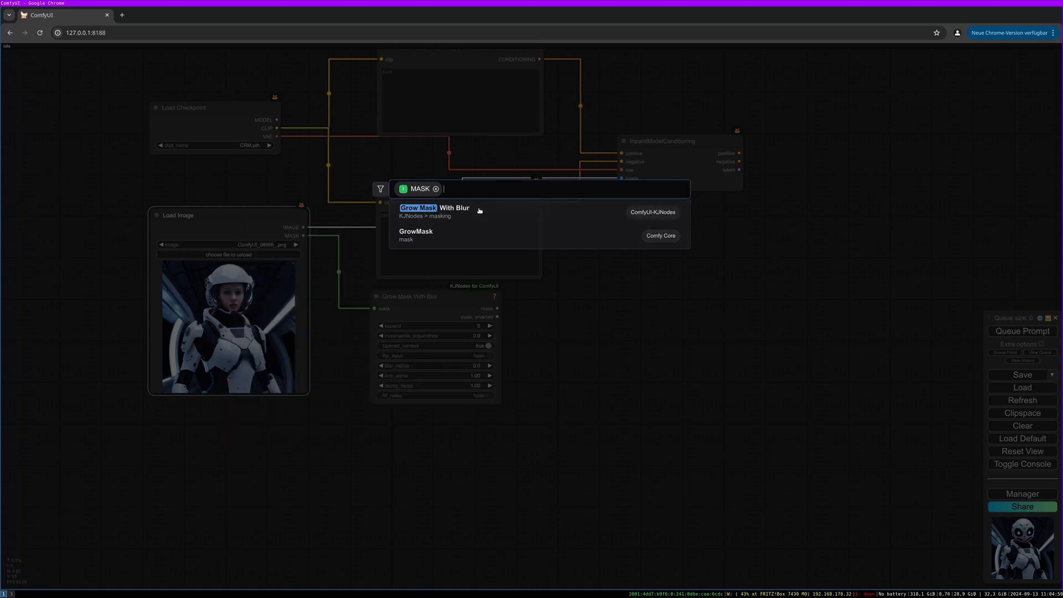
click(434, 207)
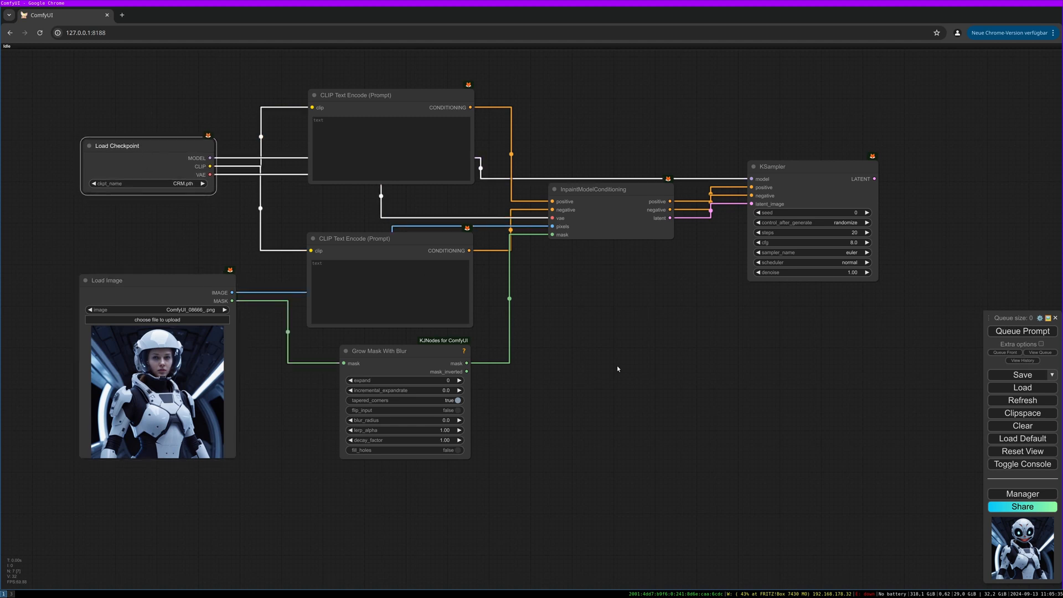
Select the Flux dev checkpoint in Load Checkpoint and add a VAE Decode after the sampler
click(152, 182)
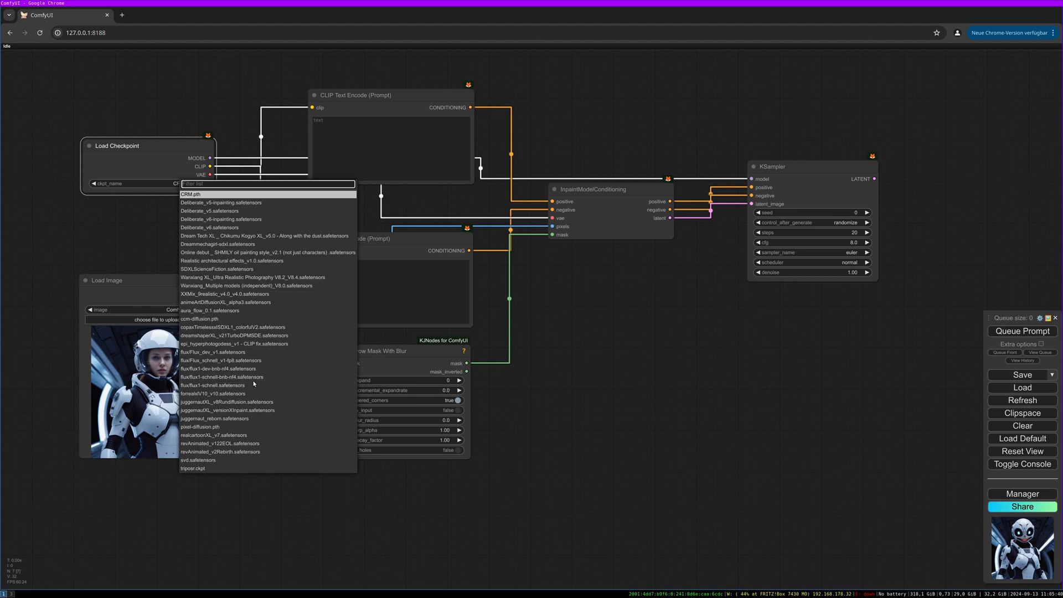
click(219, 352)
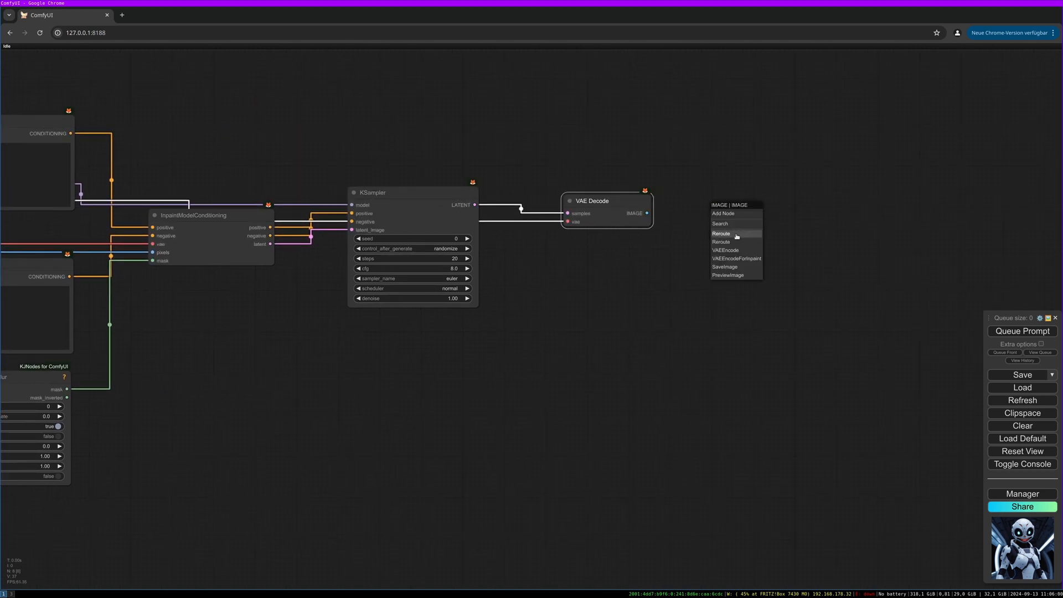
click(724, 267)
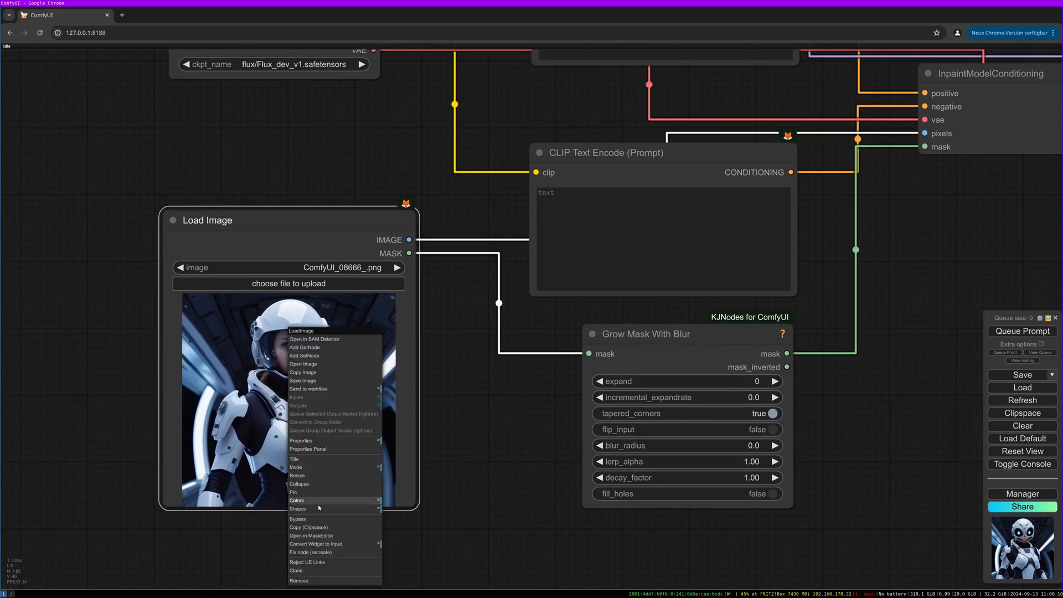
mouse_move(325, 536)
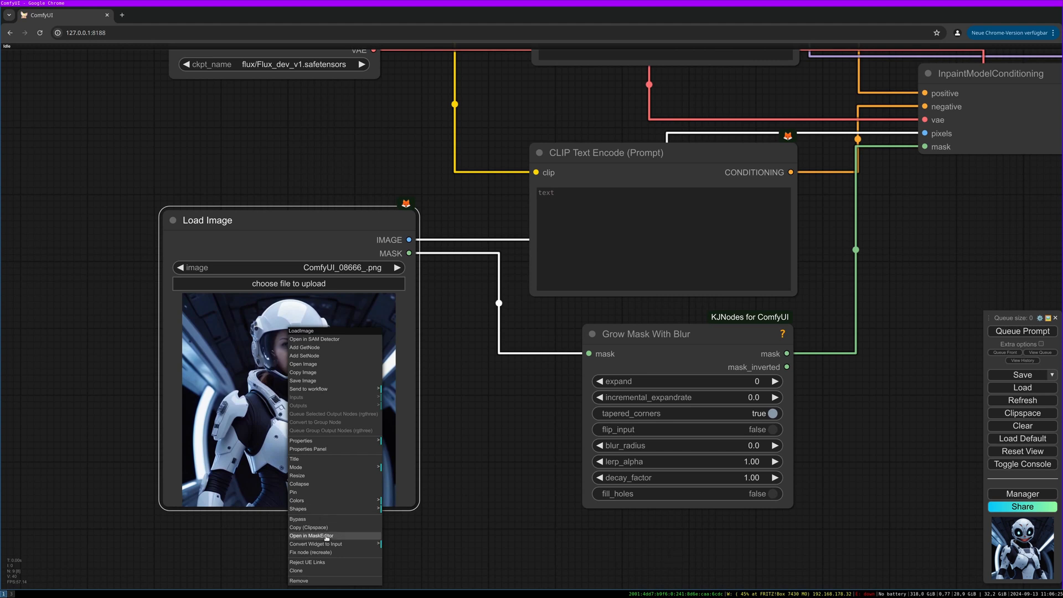
Paint a mask over the astronaut's head in the mask editor and save it to the node
click(311, 535)
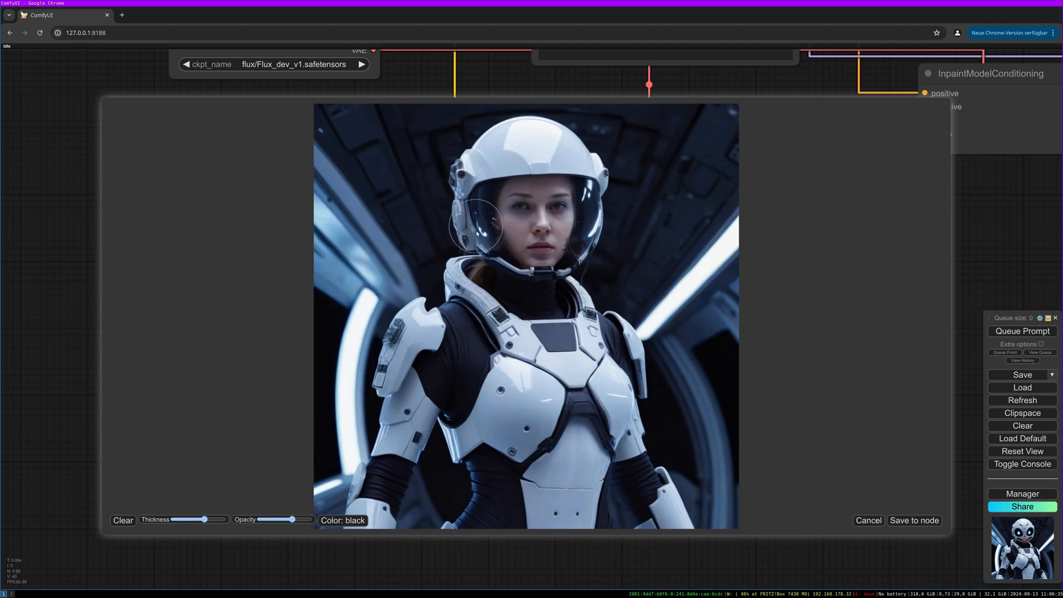
drag(478, 230, 576, 258)
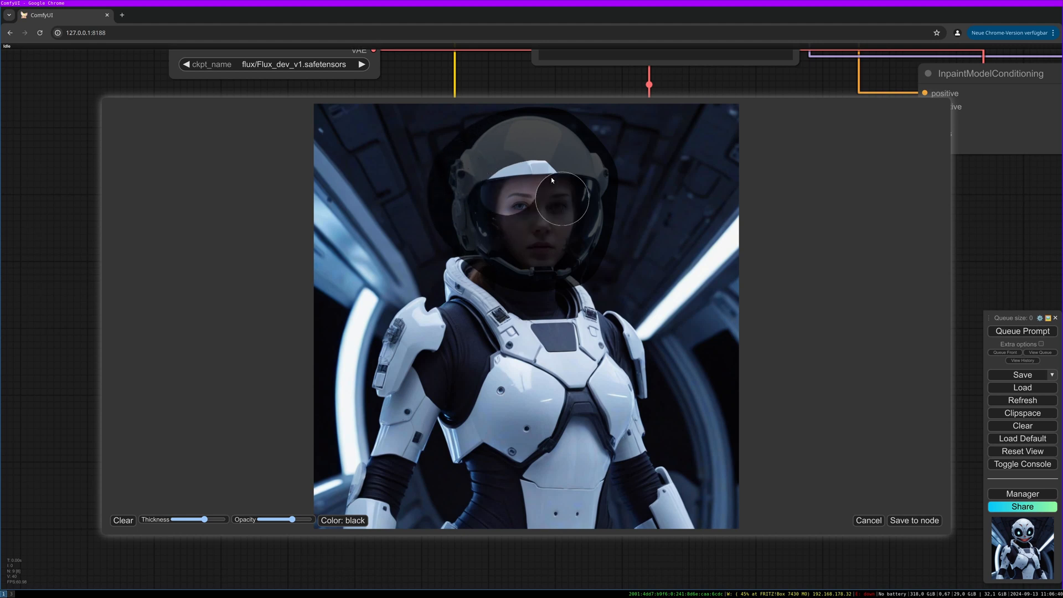
drag(563, 197, 539, 220)
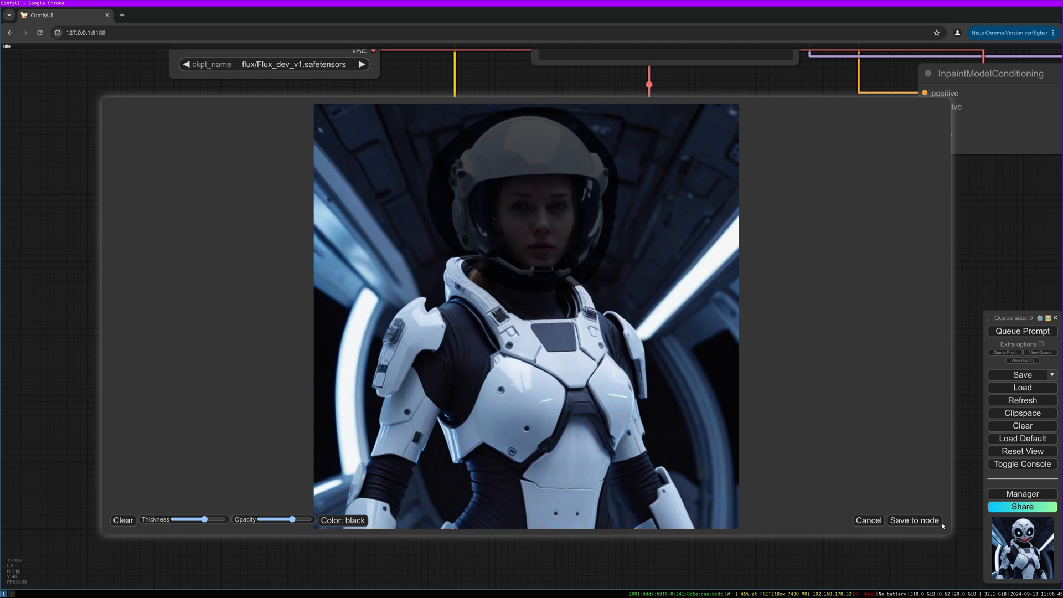
click(914, 520)
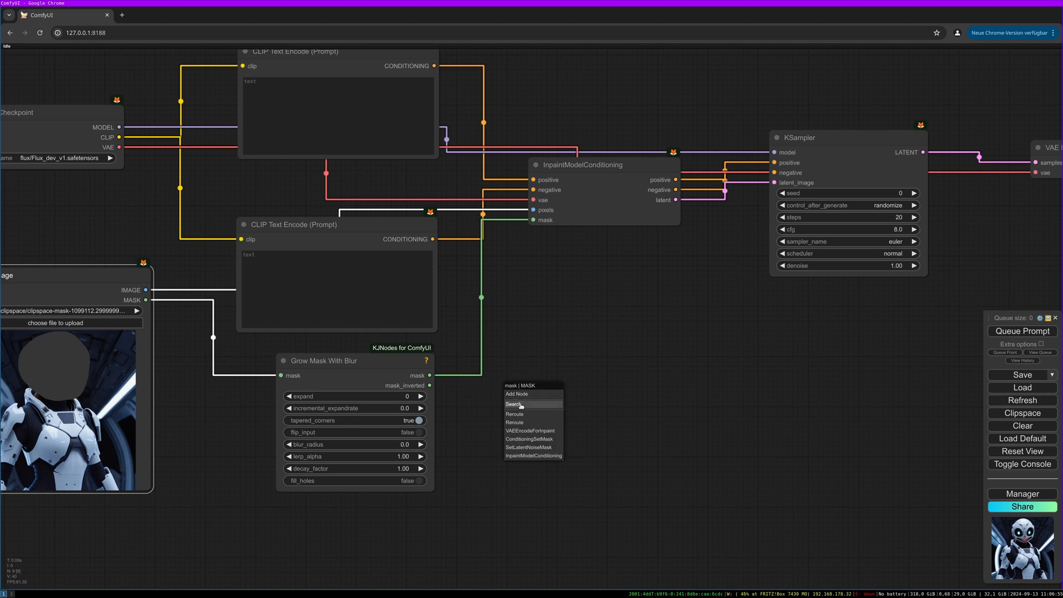
Route the blurred mask into a Convert Mask to Image node for previewing
click(515, 404)
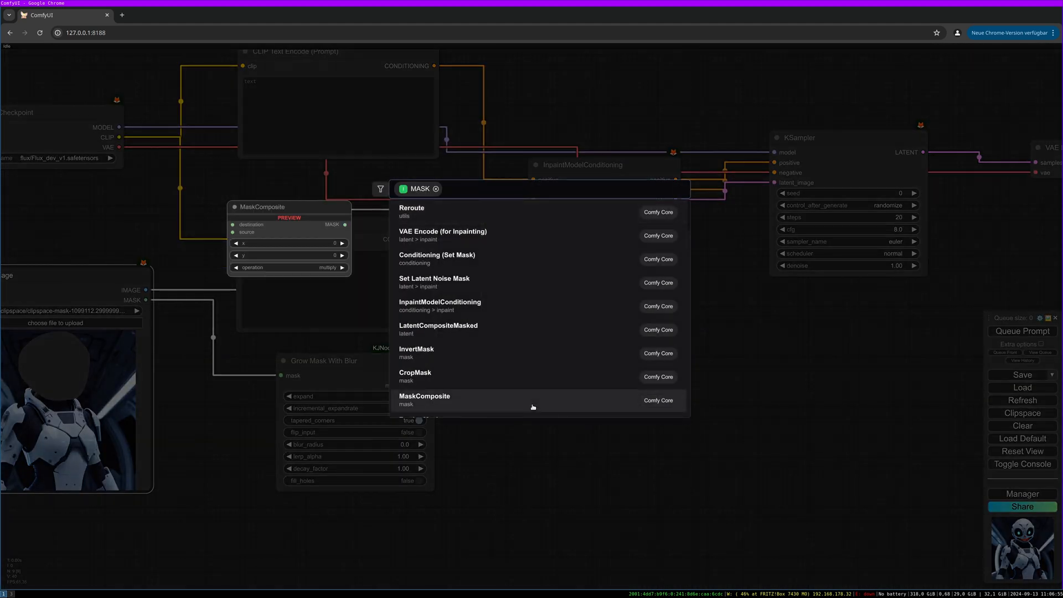
text(mask to image)
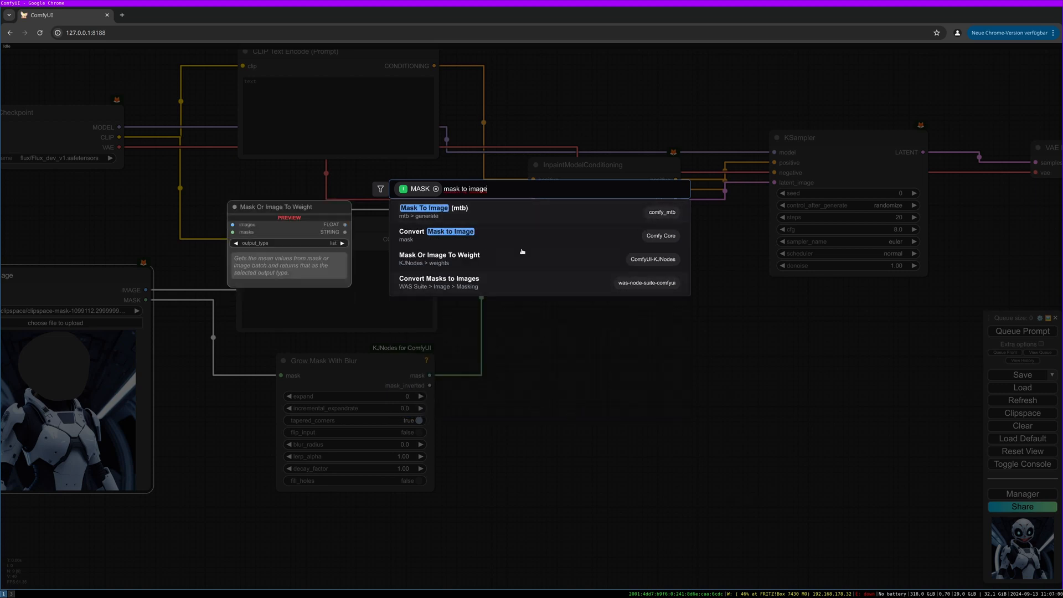
click(436, 232)
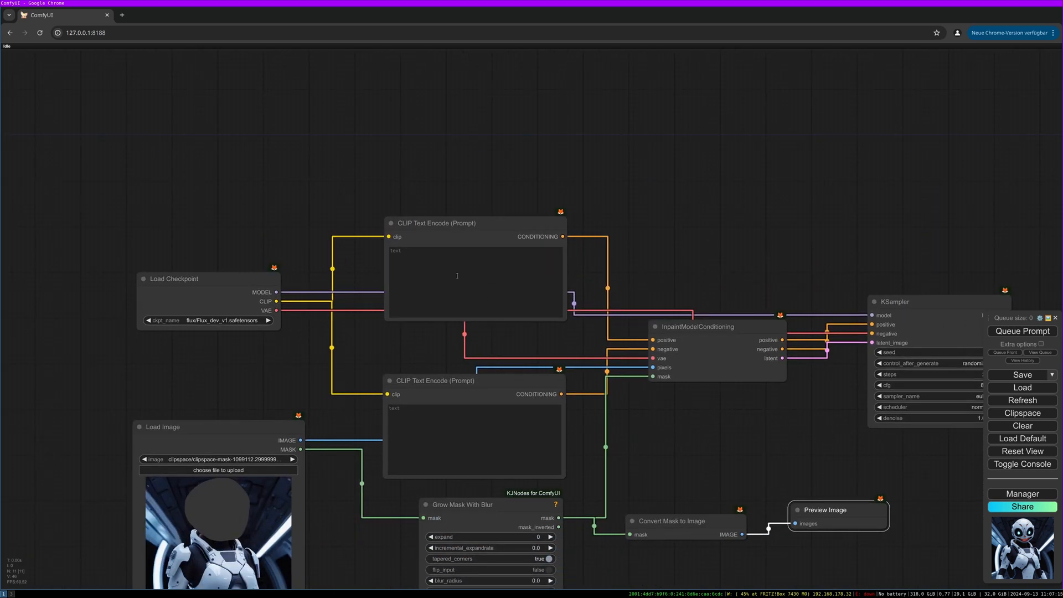
Write 'alien face' as the positive prompt and 'text, watermark' as the negative
click(457, 275)
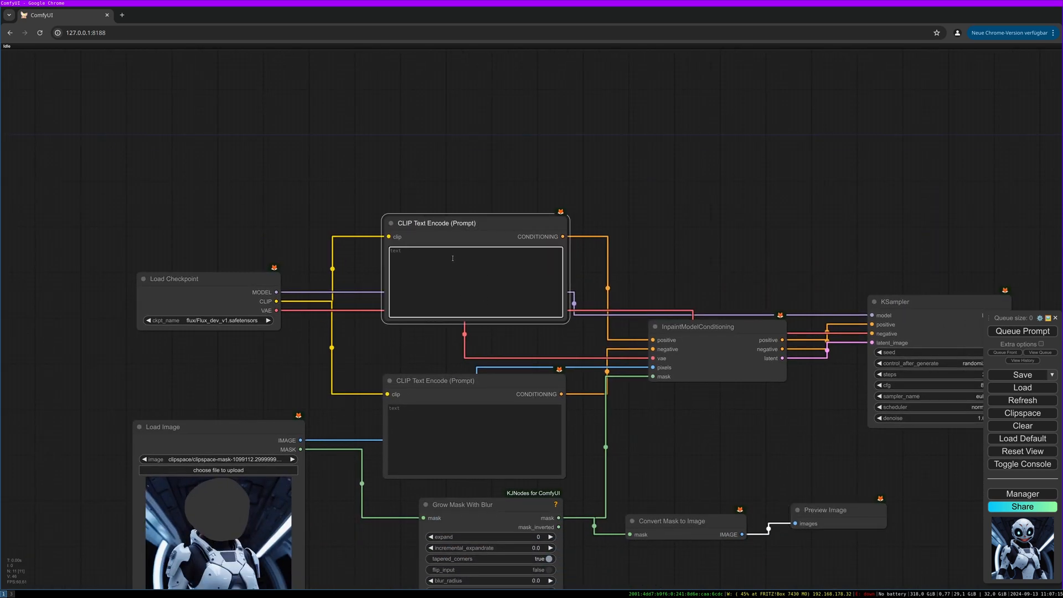
text(alien face)
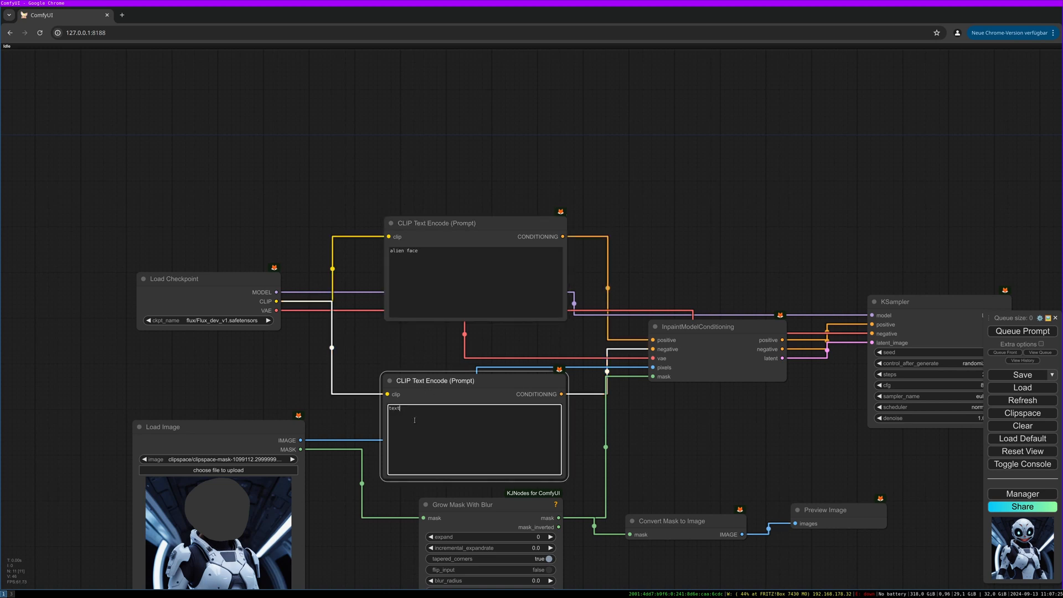
text(, watermark)
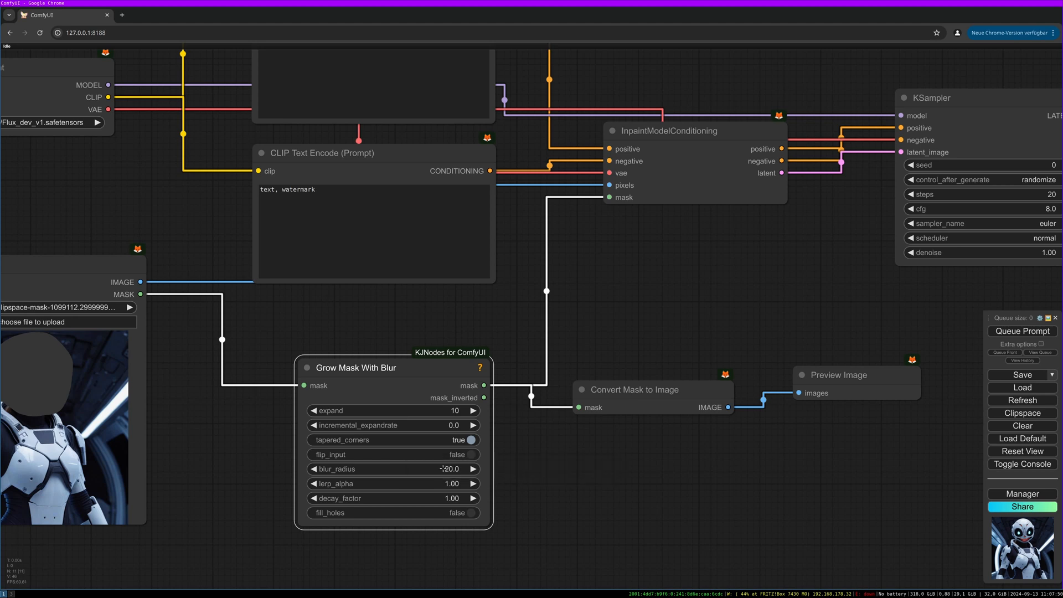
Scroll to the KSampler and set its seed control to fixed
scroll(down, 3)
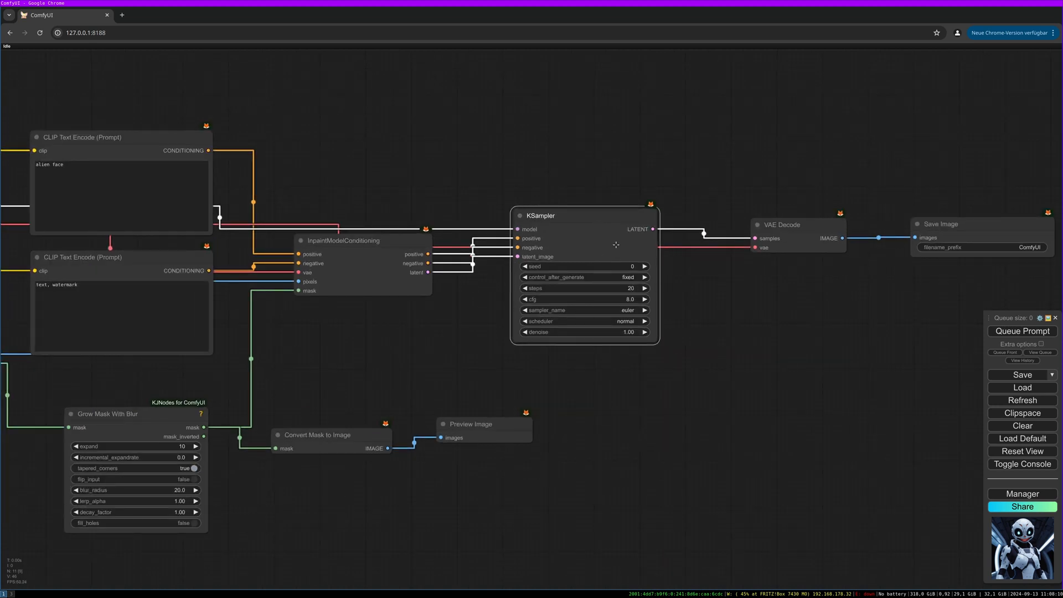
Set the KSampler to 30 steps, CFG 1.0 and denoise 0.8
double_click(584, 287)
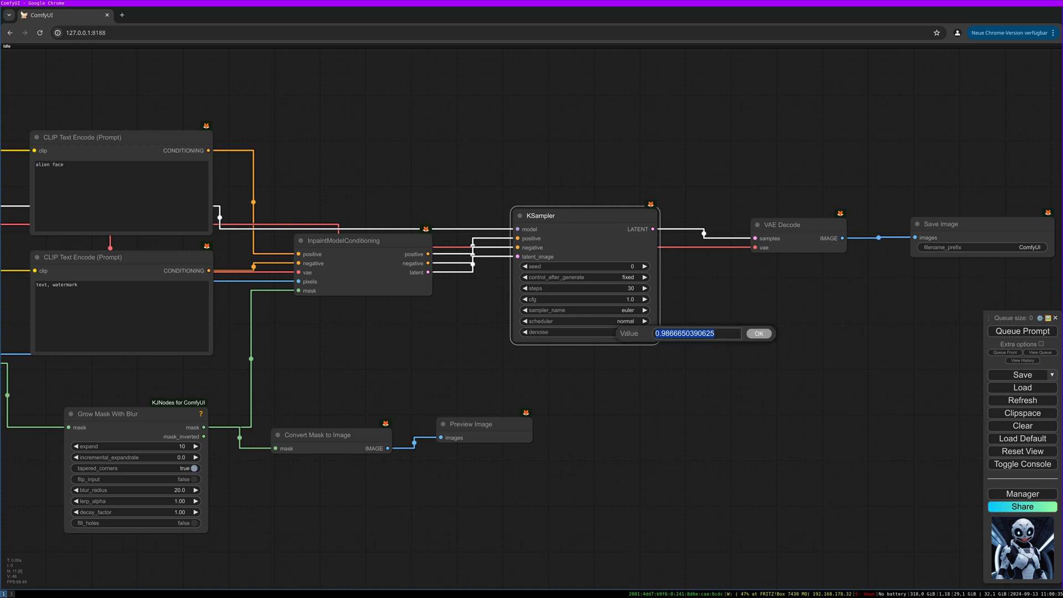
text(0.8)
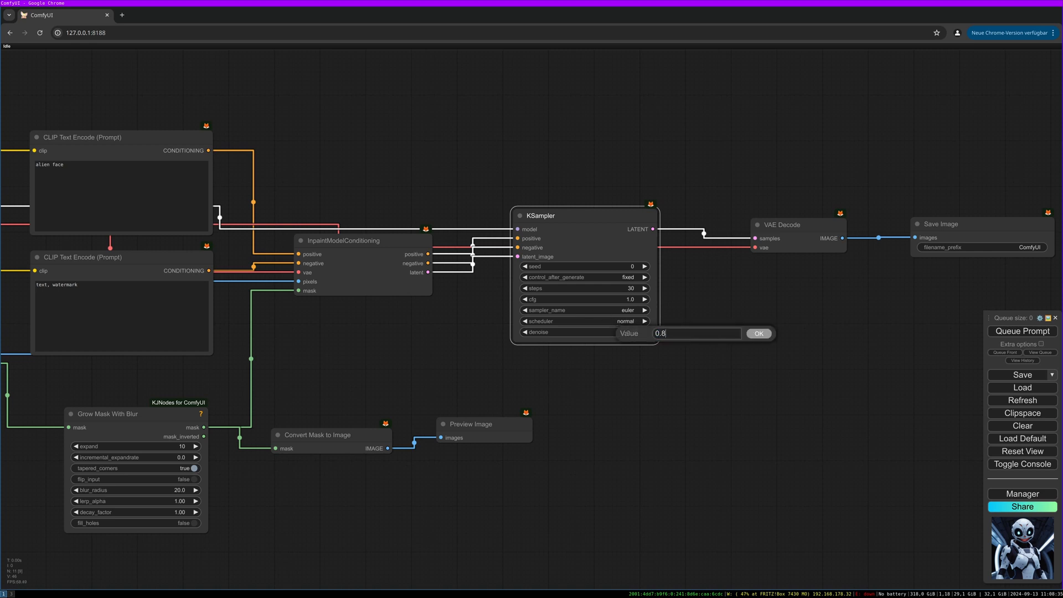